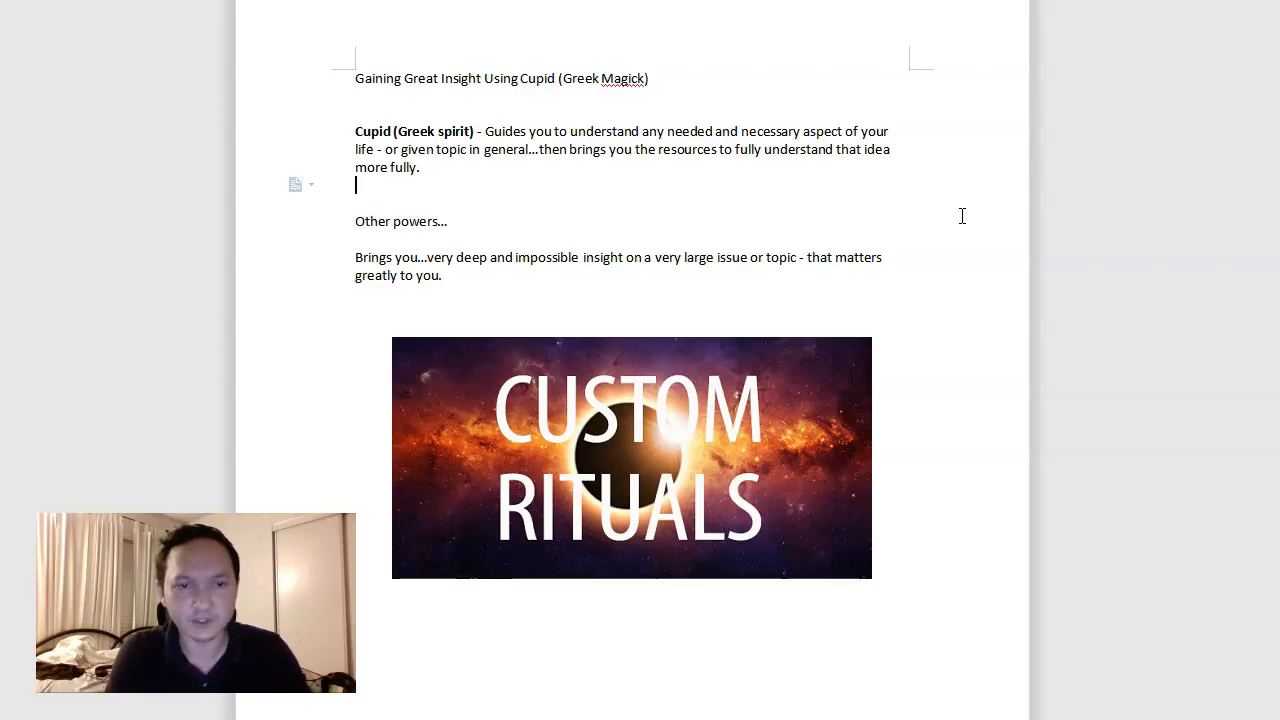
mouse_move(493, 285)
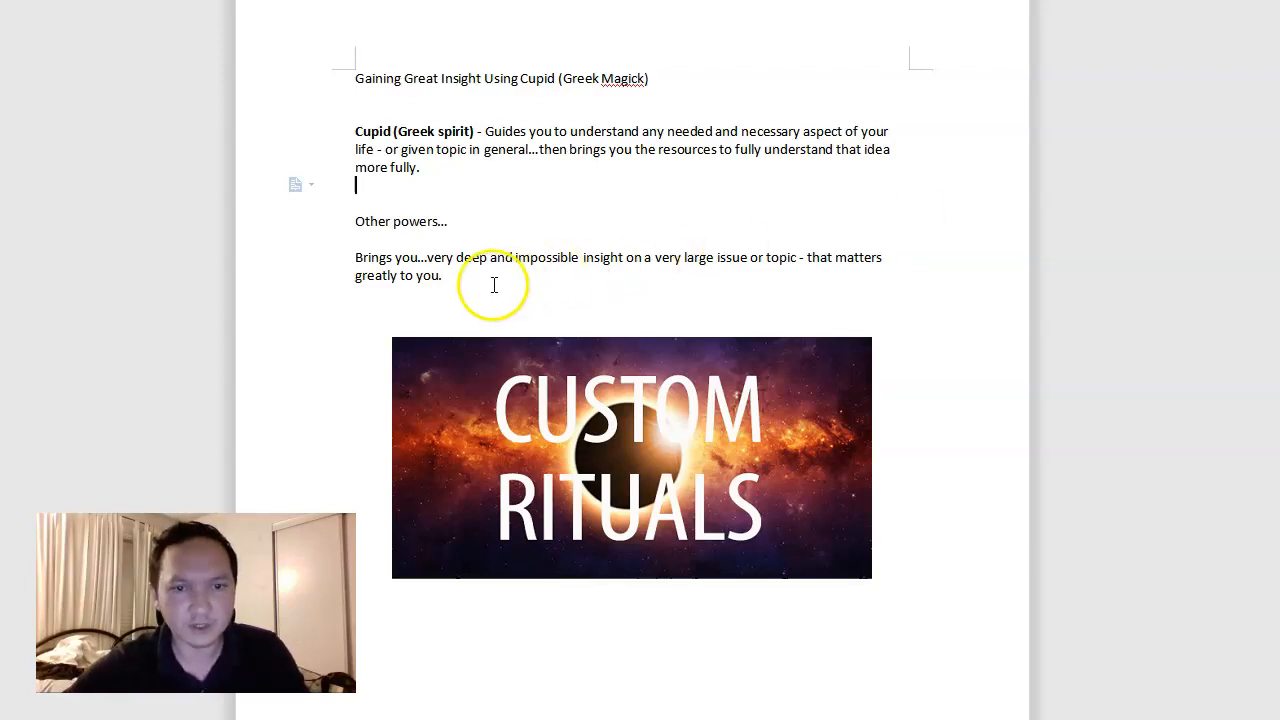